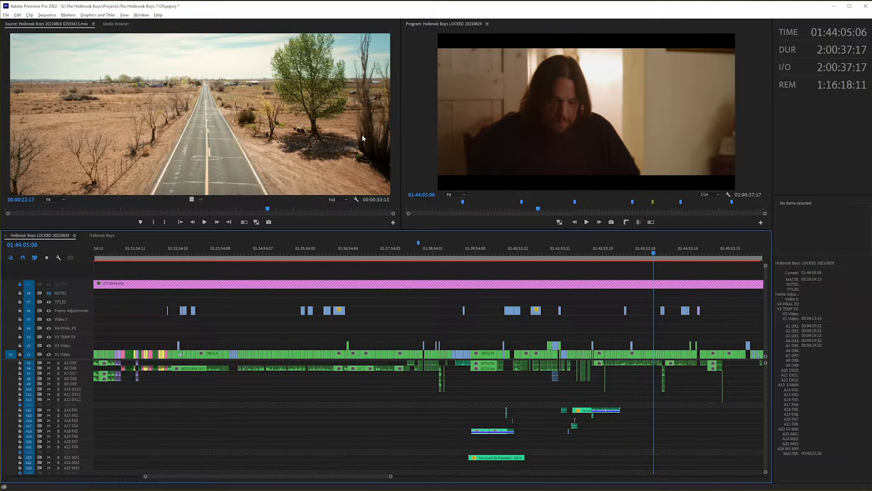
{"action": "mouse_move", "coordinate": [73, 47]}
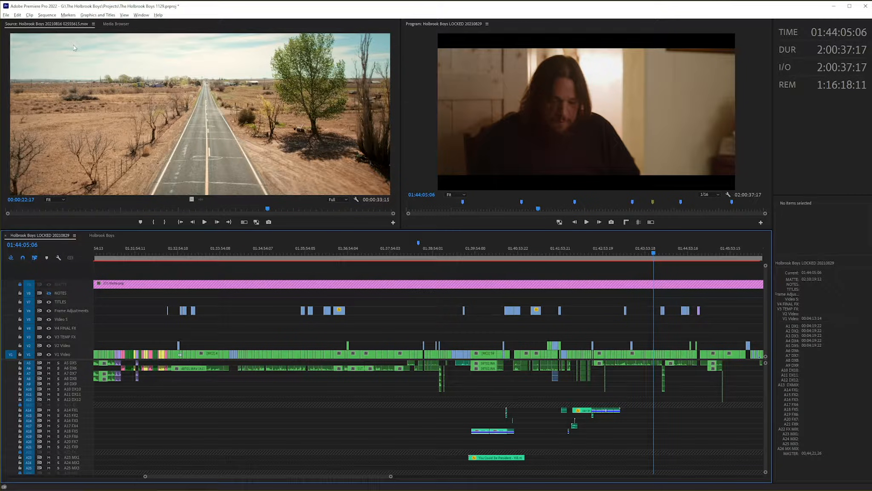
- Show the Edit menu to reach the Keyboard Shortcuts command
{"action": "left_click", "coordinate": [18, 15]}
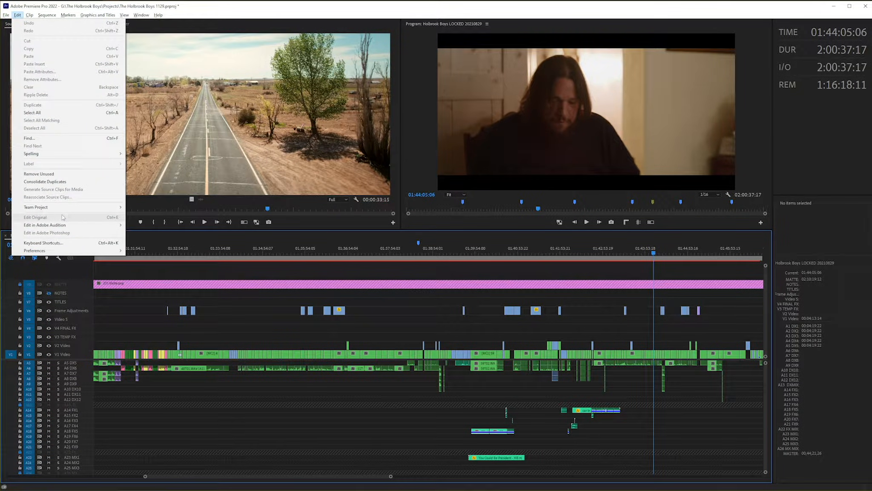
{"action": "mouse_move", "coordinate": [44, 243]}
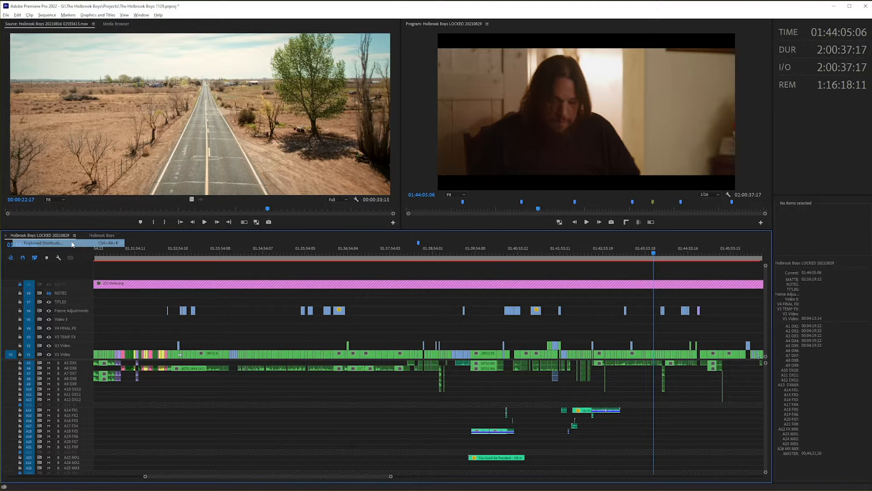
- Save the current keyboard shortcuts as a new layout preset named Subscribe
{"action": "left_click", "coordinate": [39, 242]}
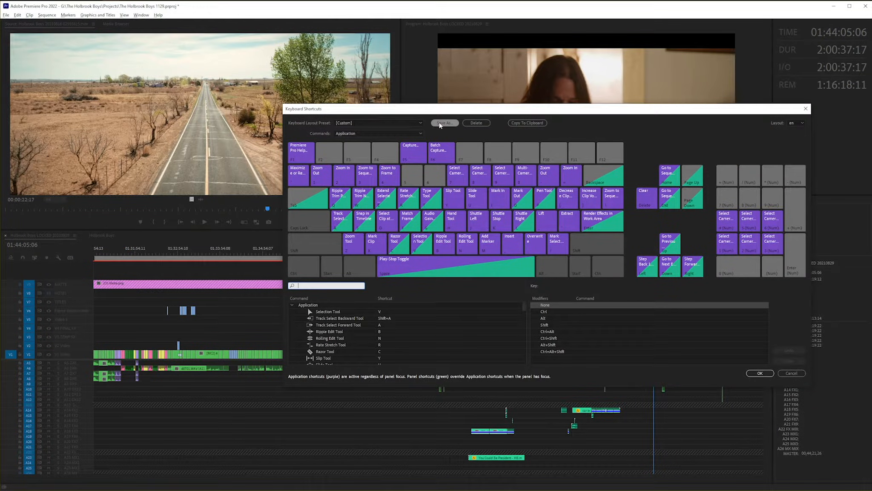
{"action": "left_click", "coordinate": [444, 123]}
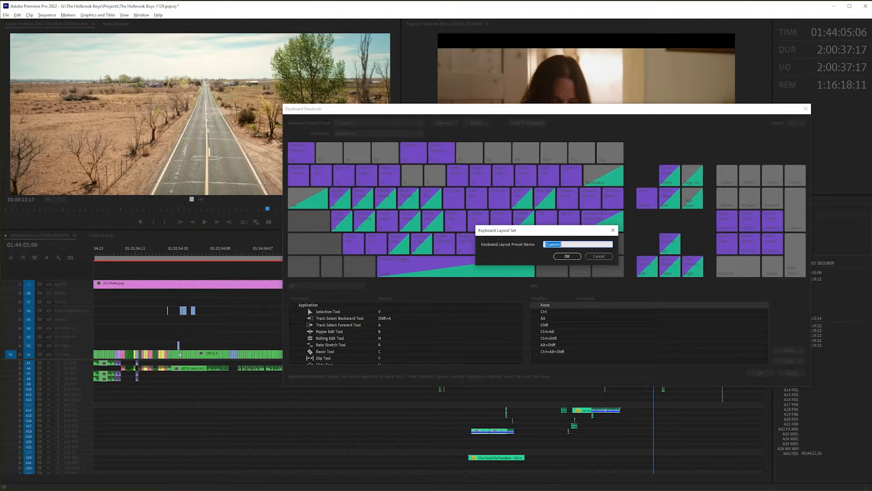
{"action": "type", "text": "Subscri"}
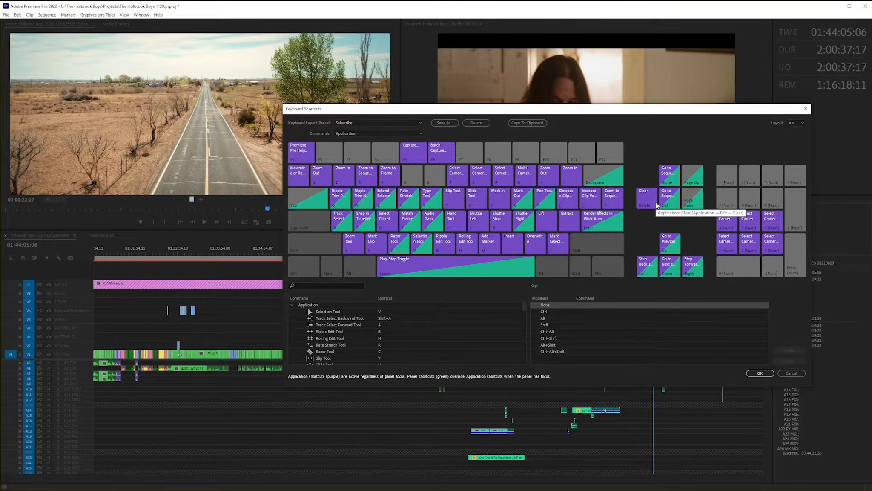
{"action": "left_click", "coordinate": [444, 123]}
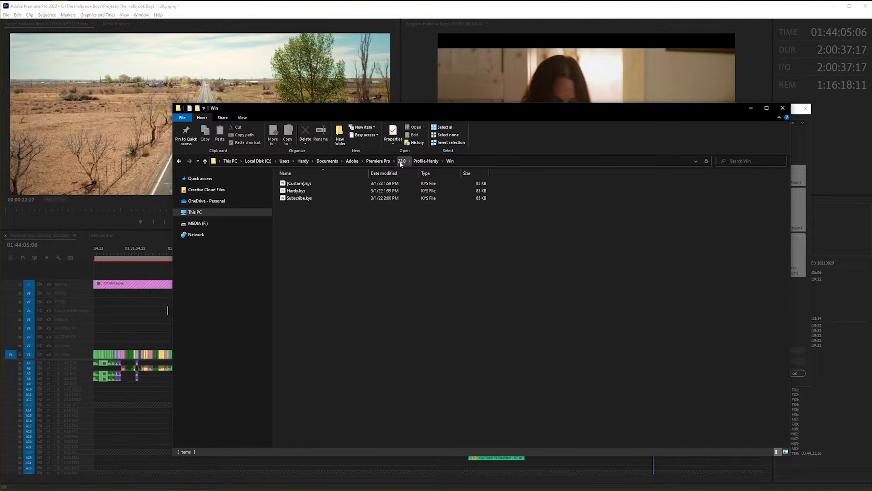
- Browse to the Premiere Pro 22.0 profile's Win folder and select the Subscribe.kys preset file
{"action": "left_click", "coordinate": [378, 160]}
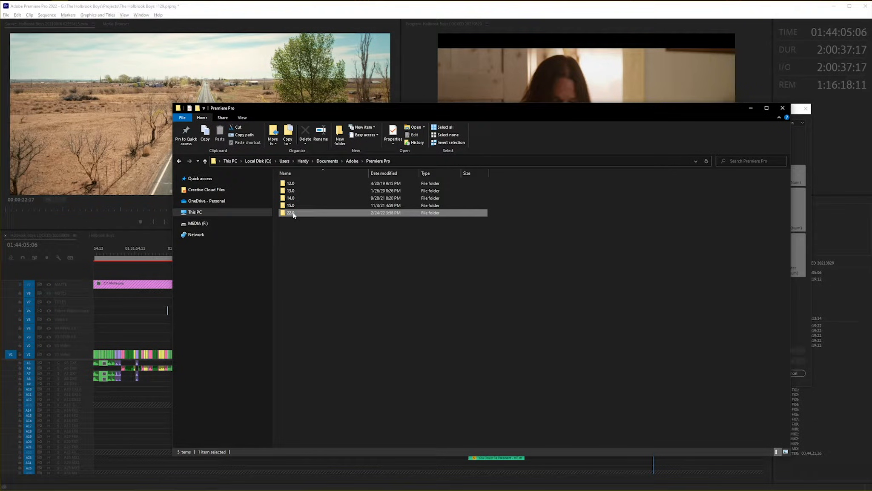
{"action": "double_click", "coordinate": [291, 213]}
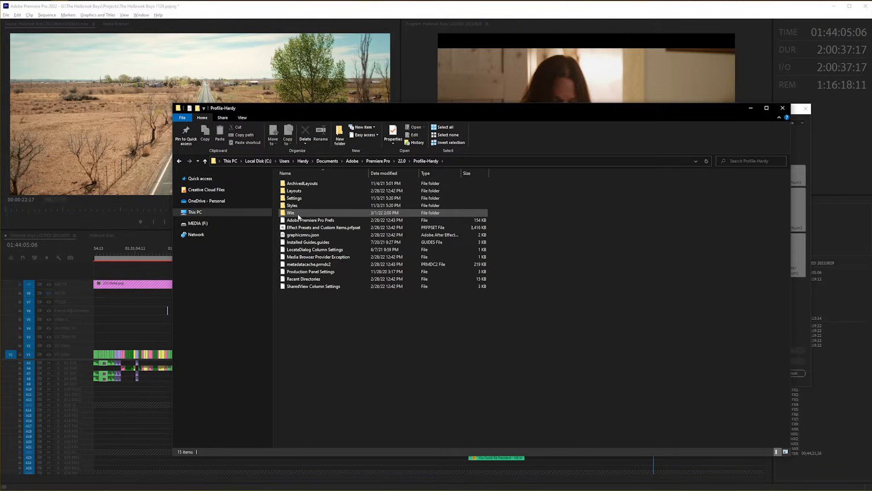
{"action": "double_click", "coordinate": [290, 212]}
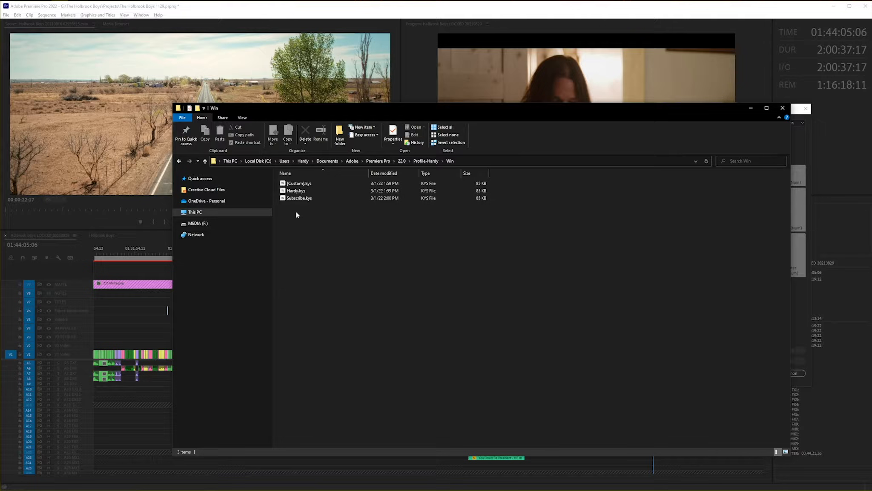
{"action": "left_click", "coordinate": [300, 198]}
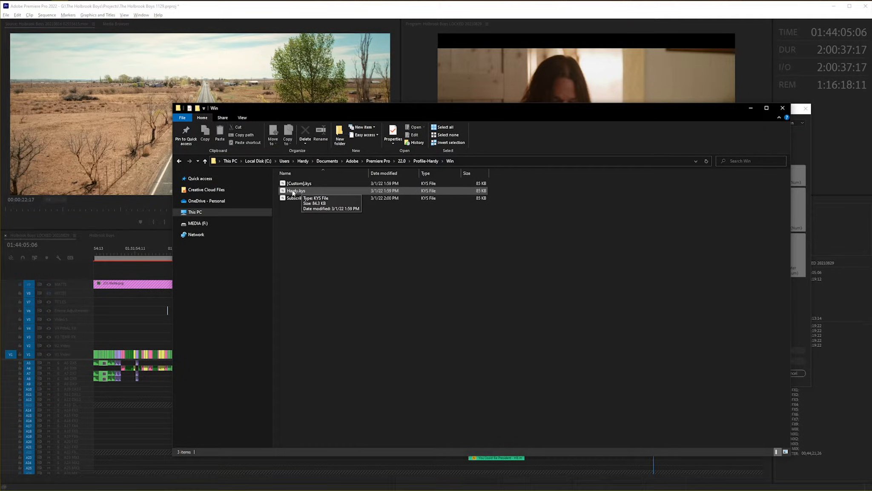
{"action": "left_click", "coordinate": [295, 190]}
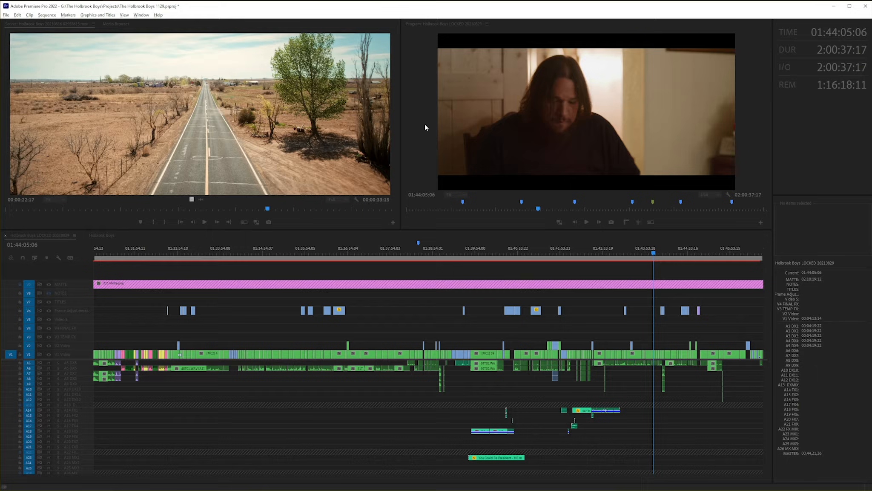
- Make Subscribe the active keyboard layout preset in Keyboard Shortcuts
{"action": "left_click", "coordinate": [434, 122]}
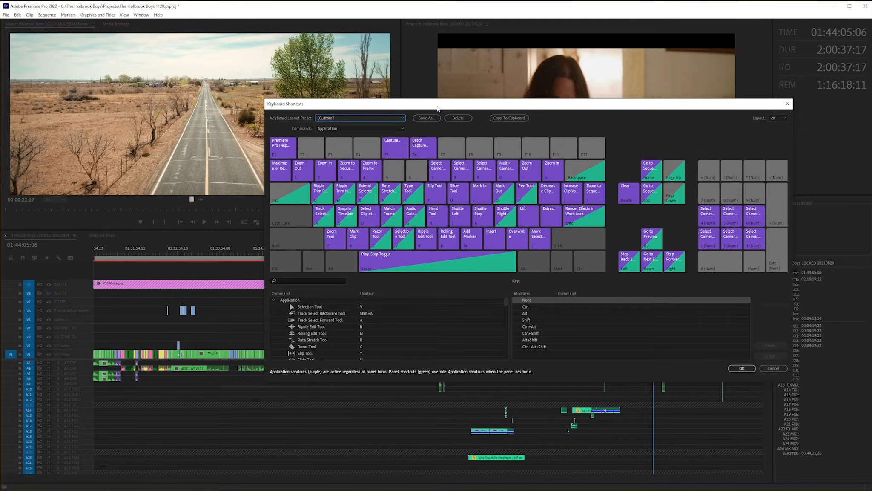
{"action": "mouse_move", "coordinate": [423, 142]}
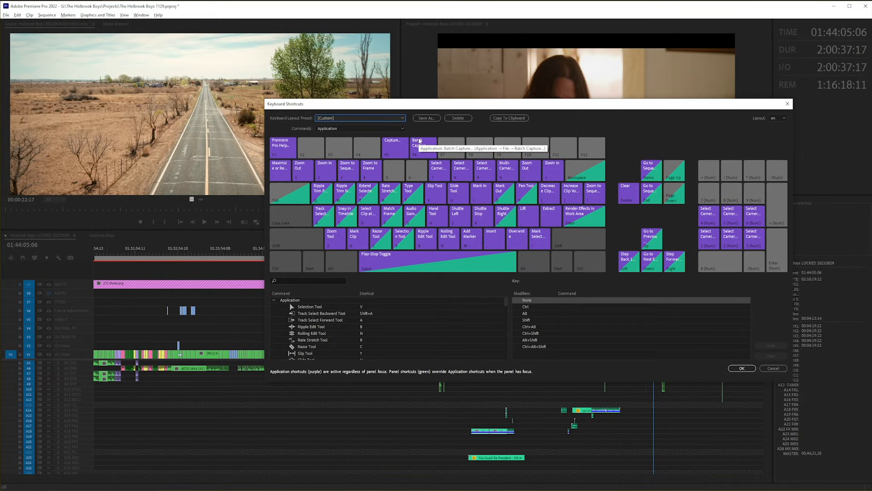
{"action": "left_click", "coordinate": [360, 117]}
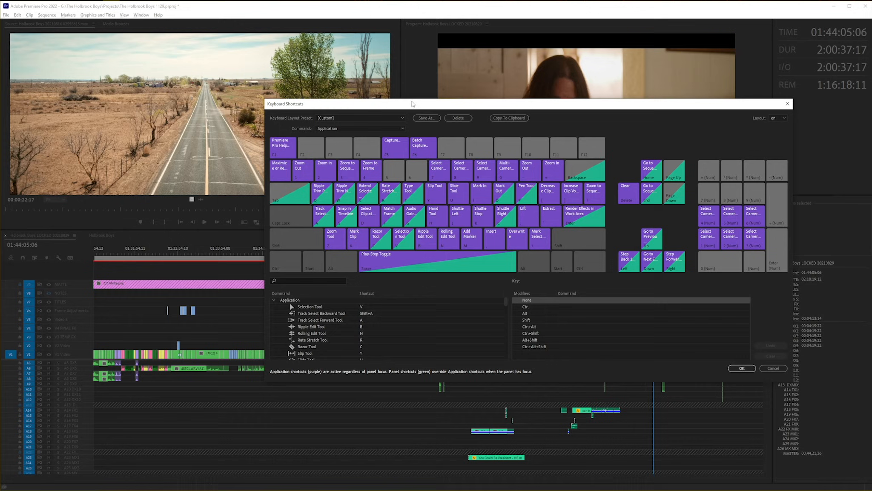
{"action": "left_click", "coordinate": [360, 117]}
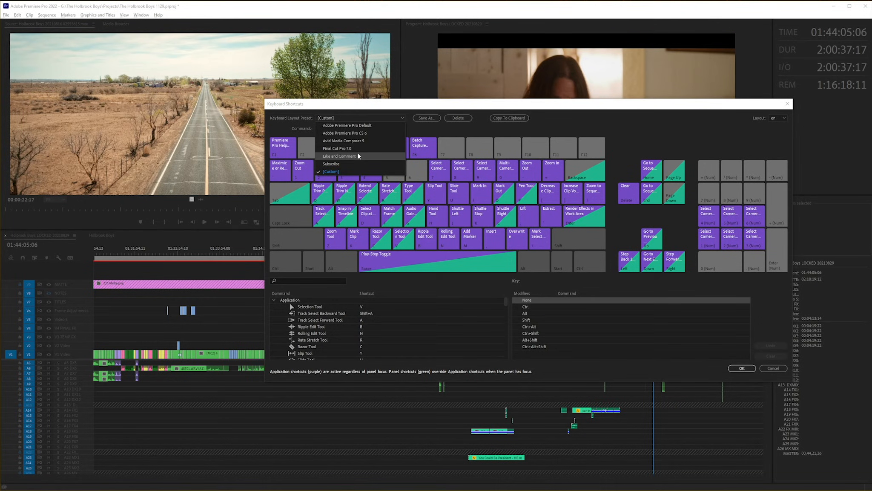
{"action": "left_click", "coordinate": [331, 163]}
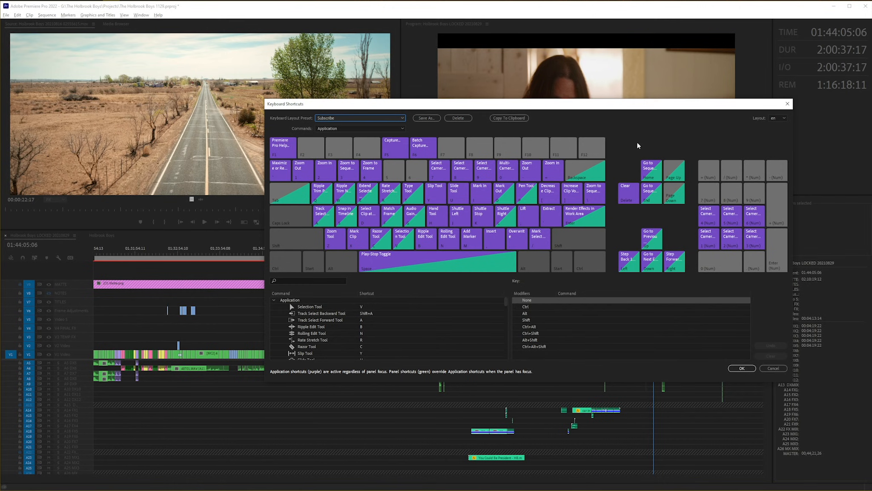
{"action": "mouse_move", "coordinate": [649, 149]}
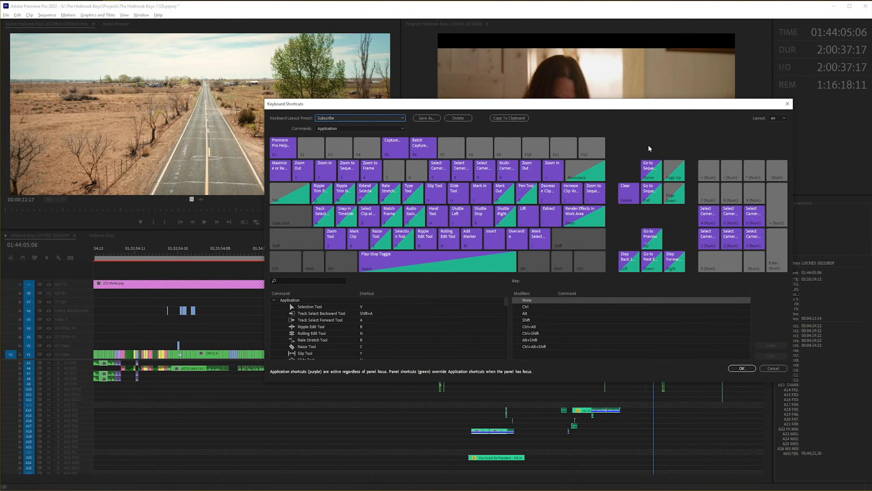